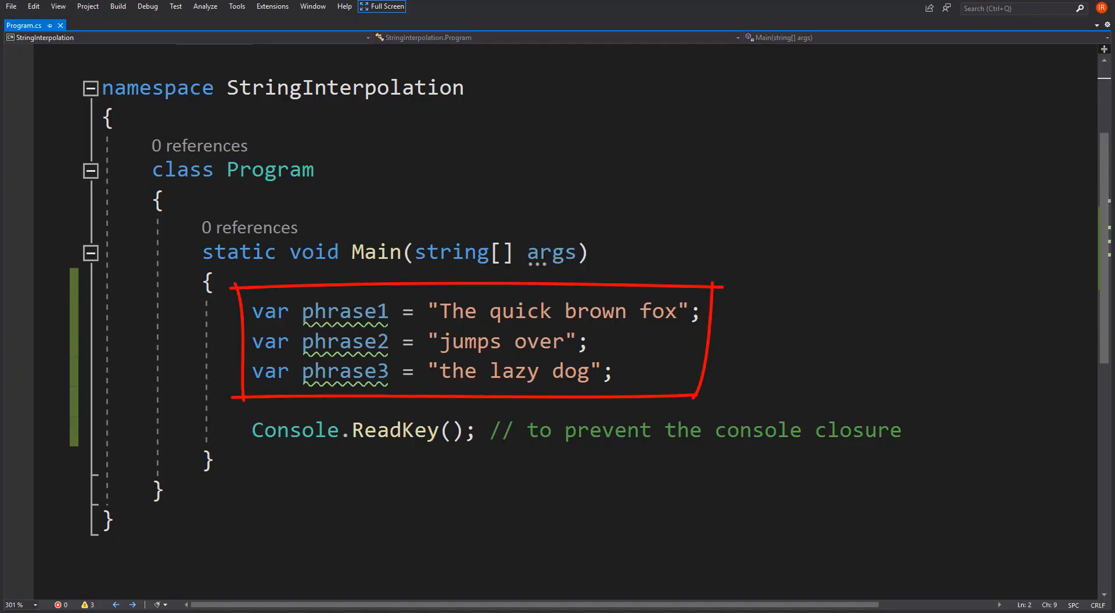
Add the '// Using + Operator' section joining phrase1, phrase2, phrase3 into result1 and printing it.
text(// Using + Operator)
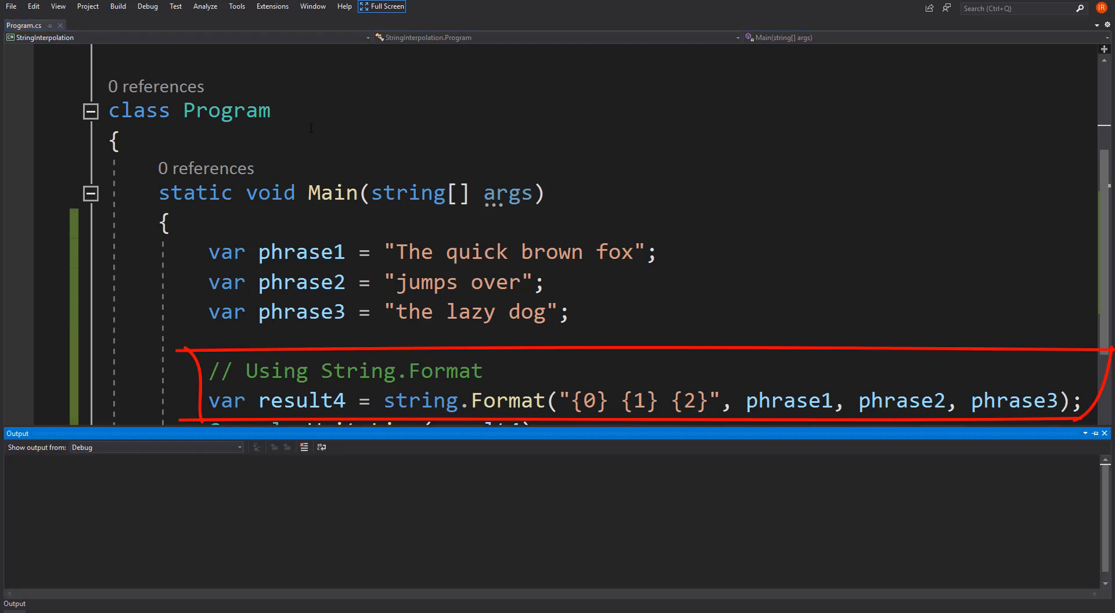
Run the program (F5) to check the String.Format result4 output.
key(F5)
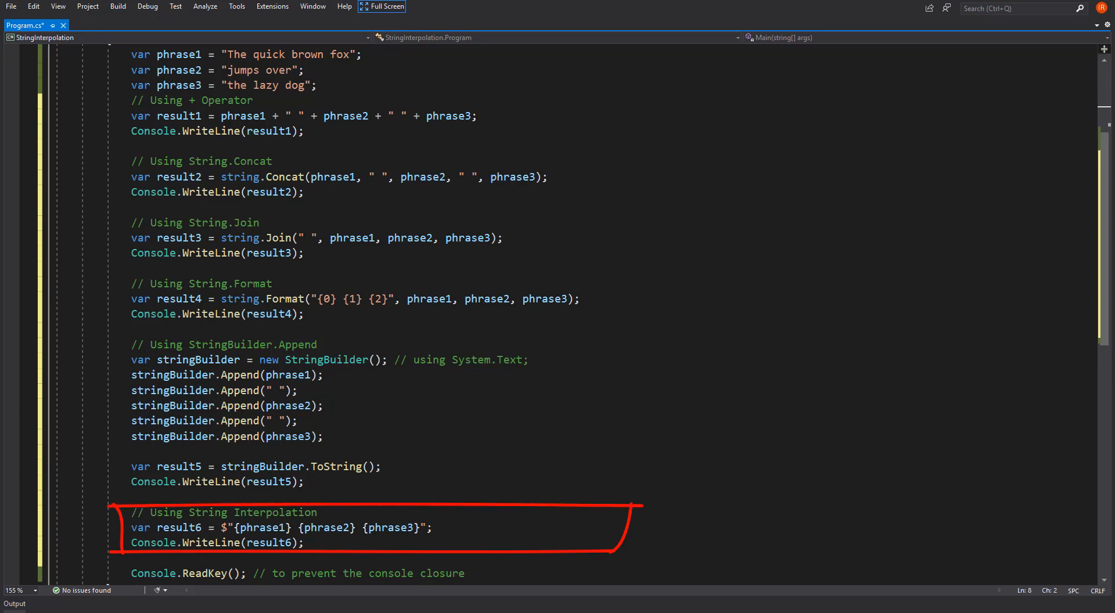
Run the program (F5) so the console prints the sentence six times.
key(F5)
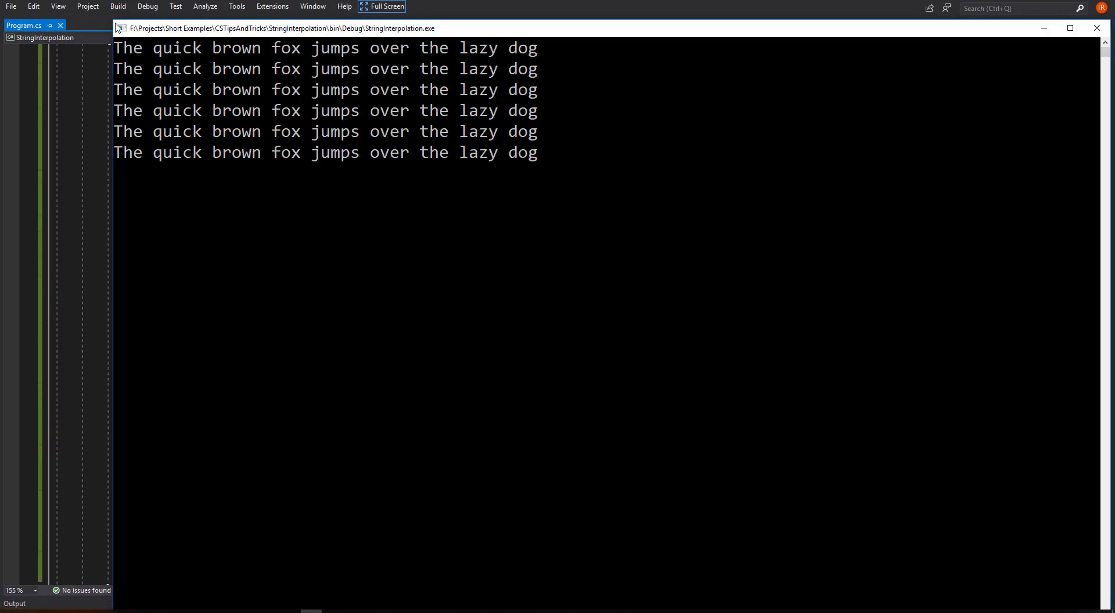